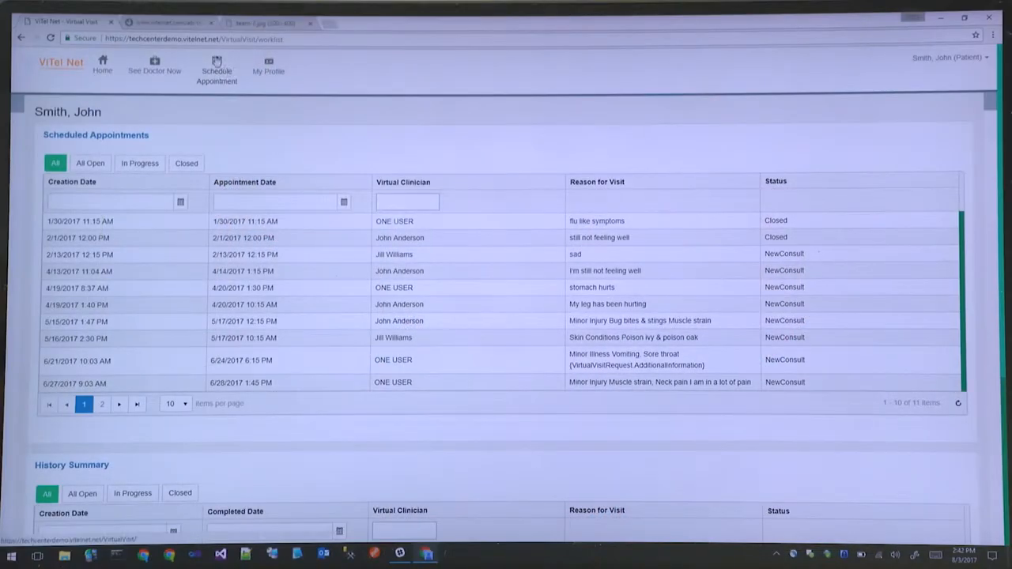
# Bring up the Schedule Appointment form and expand the 'I am currently in' state list
pyautogui.click(215, 71)
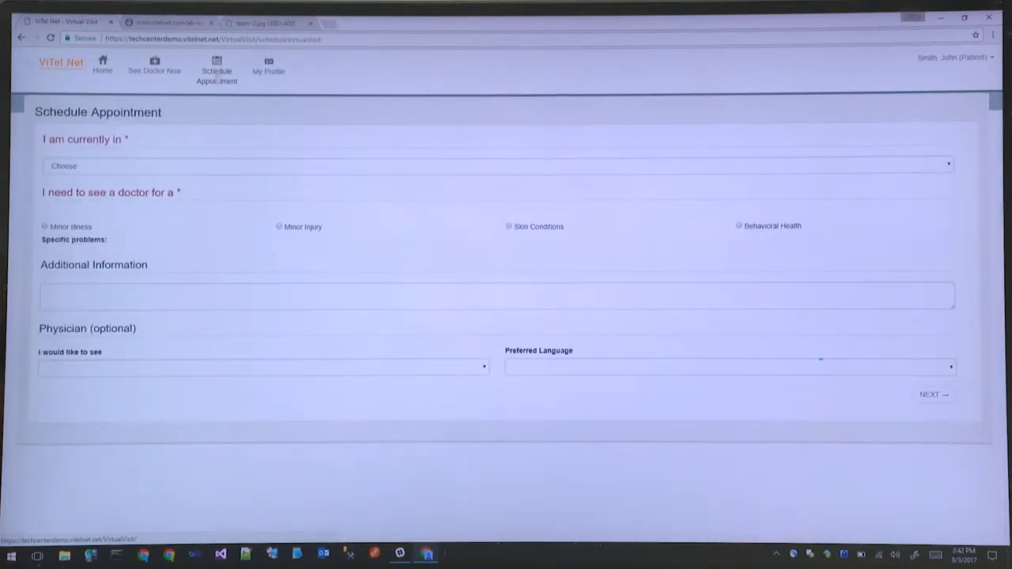
pyautogui.click(497, 166)
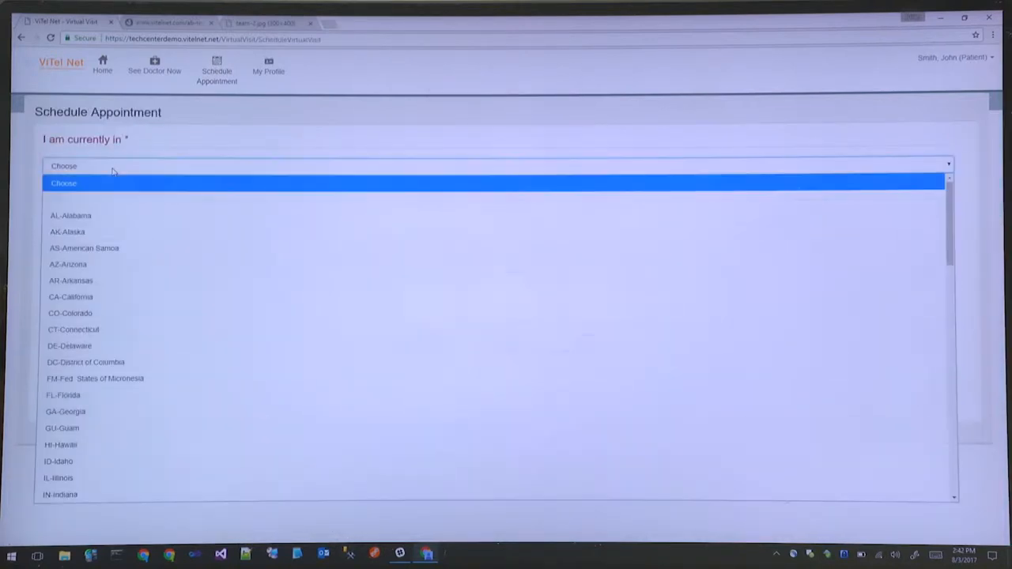